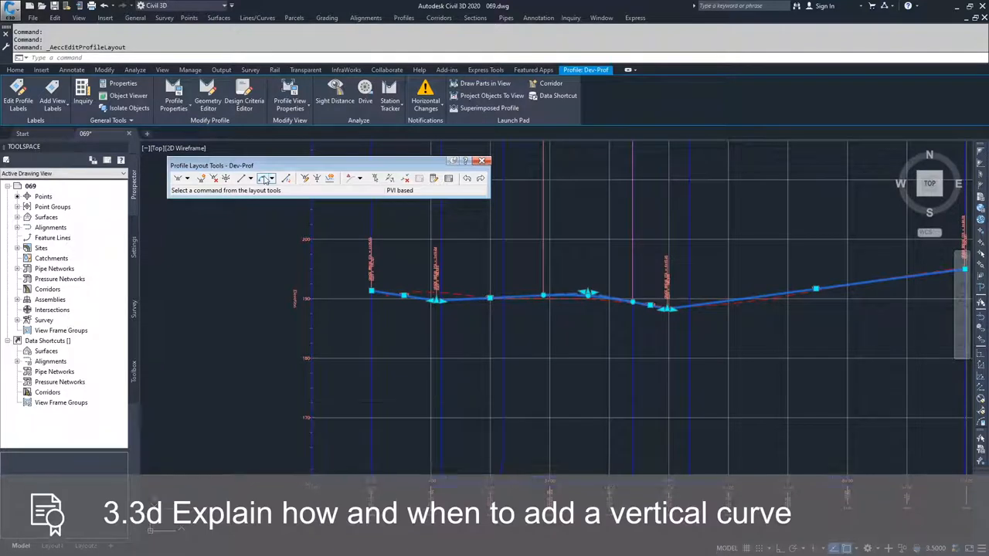
mouse_move(266, 179)
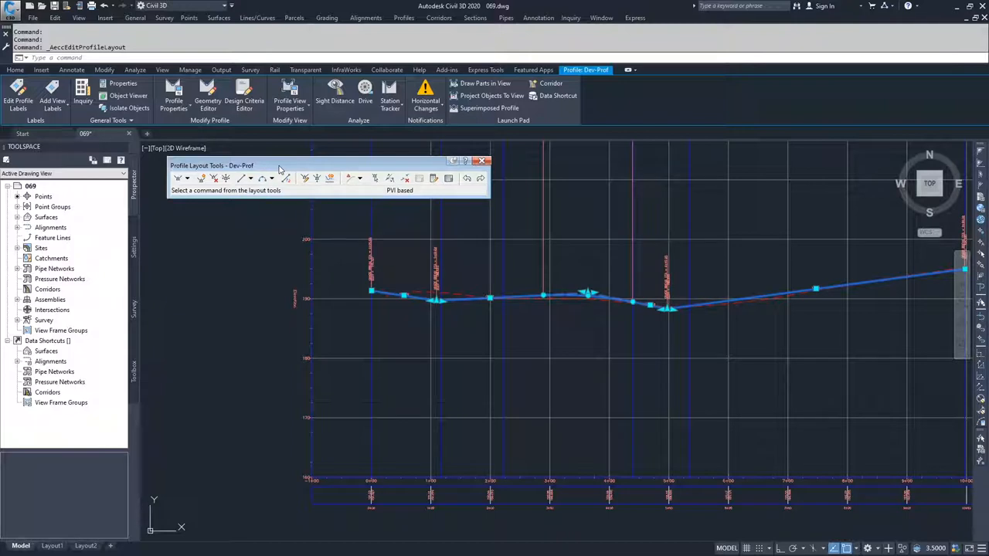
Review the Draw Tangents options and the vertical curve type list for Dev-Prof.
click(272, 179)
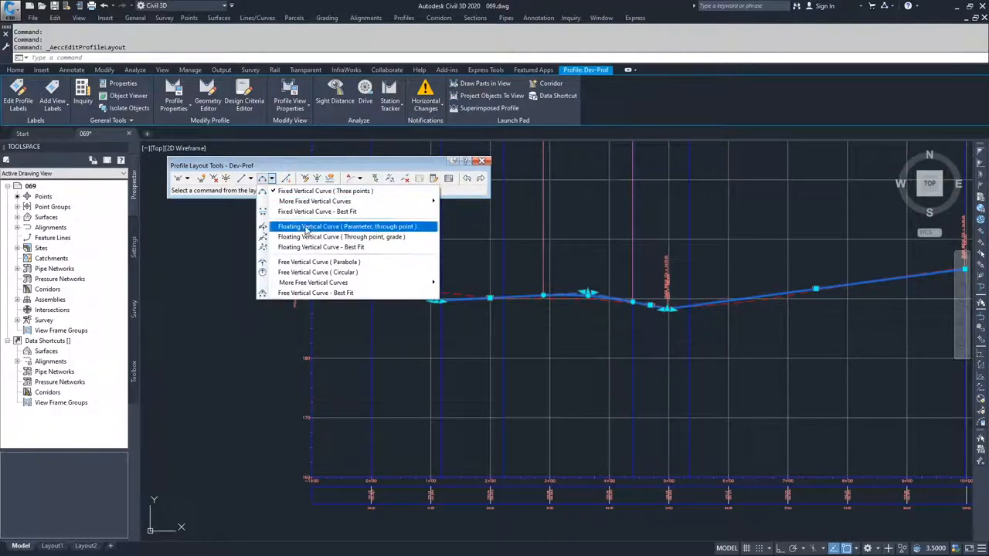
mouse_move(314, 201)
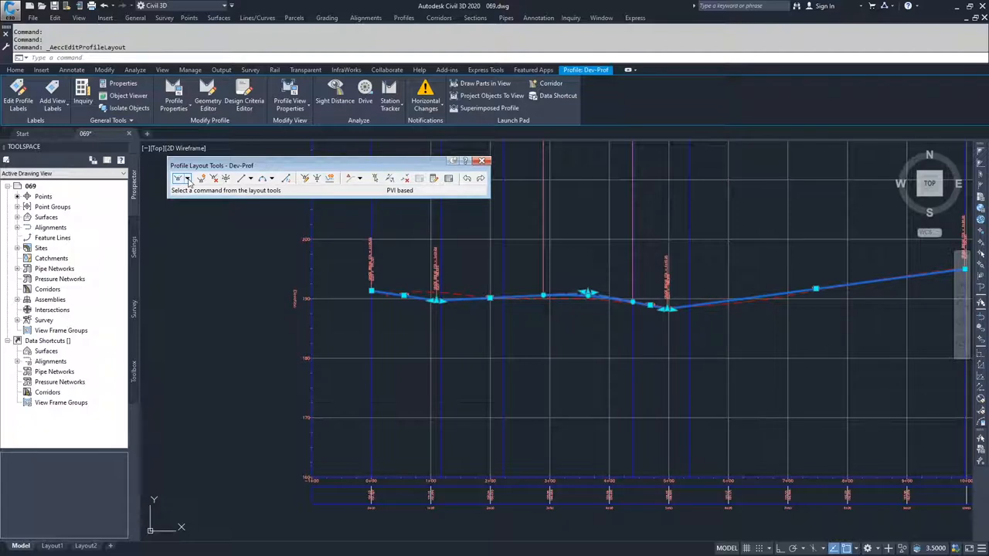
click(188, 178)
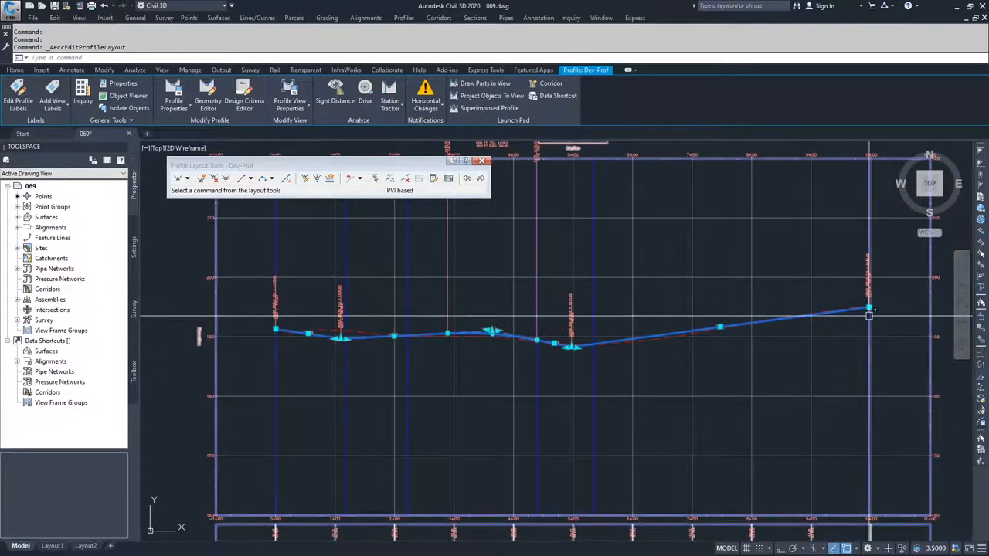
click(187, 179)
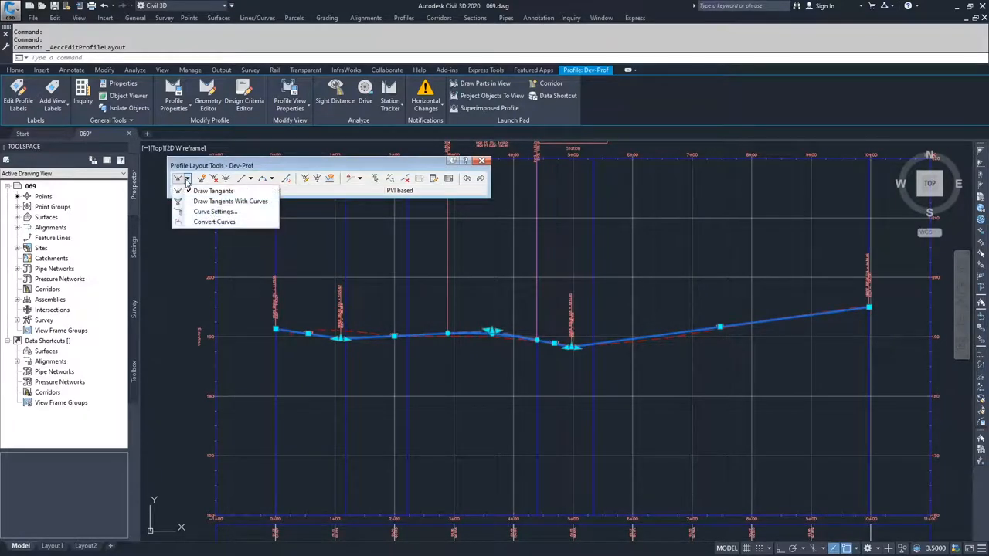
click(213, 191)
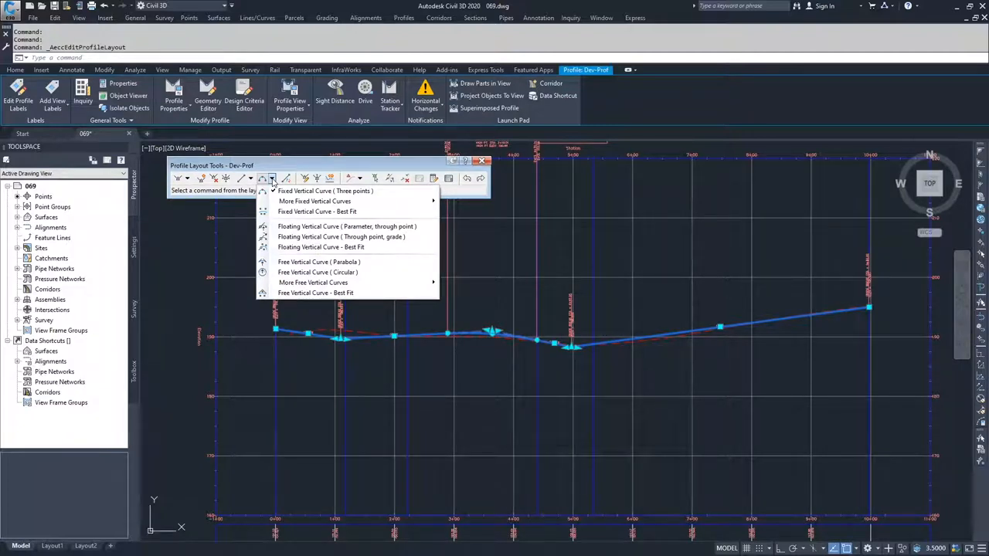
mouse_move(325, 191)
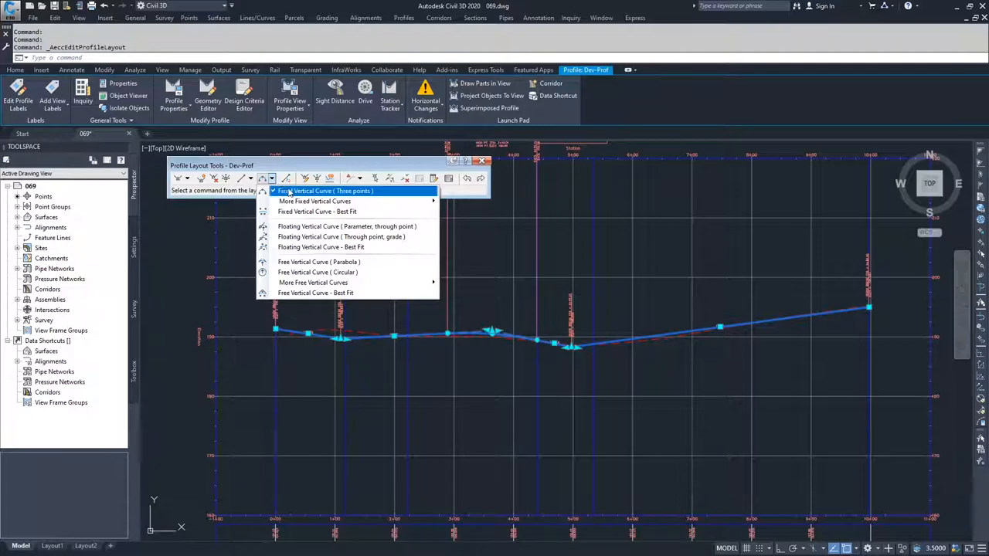
mouse_move(318, 262)
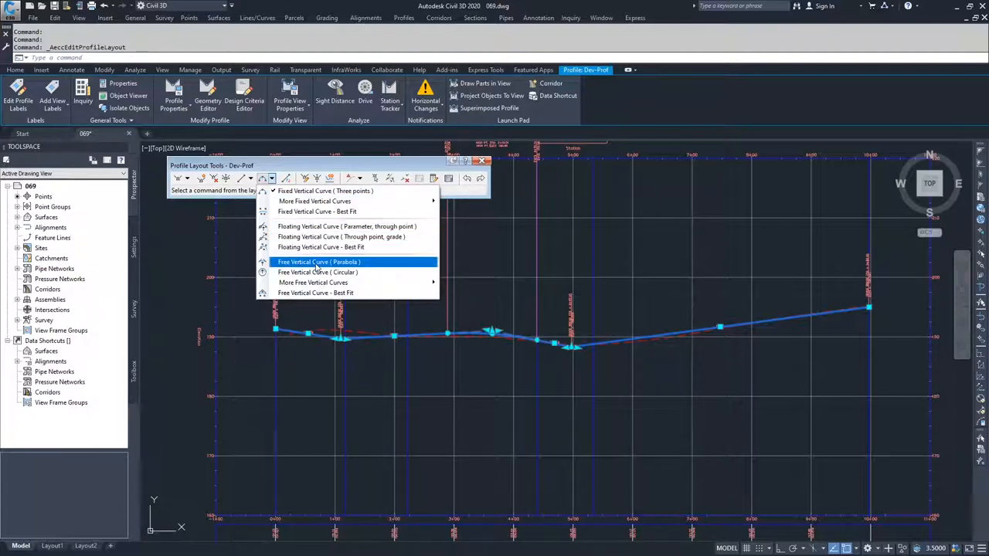
Add a Free Vertical Curve (Parabola) of length 100 at Dev-Prof's sag grade break.
click(318, 262)
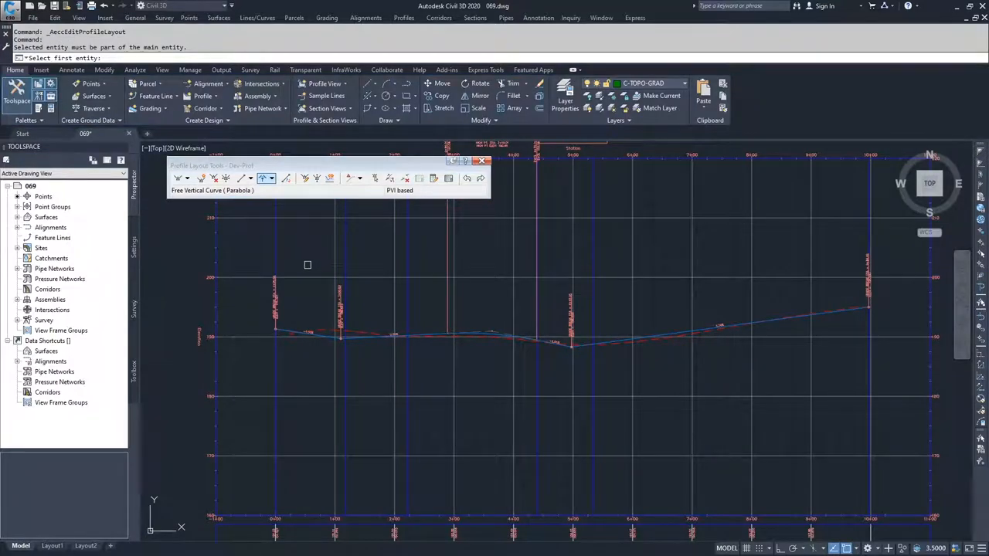
mouse_move(393, 313)
text(1)
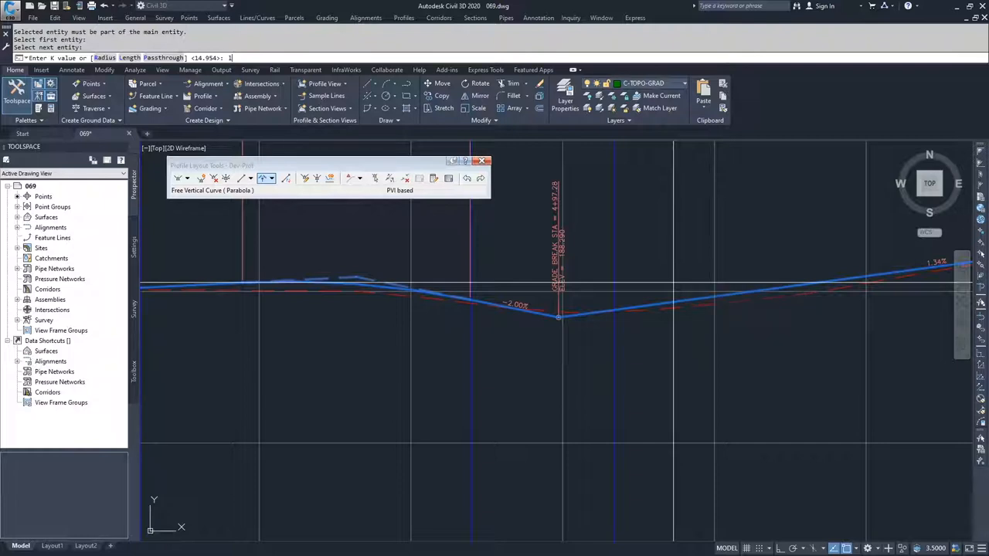
key(Enter)
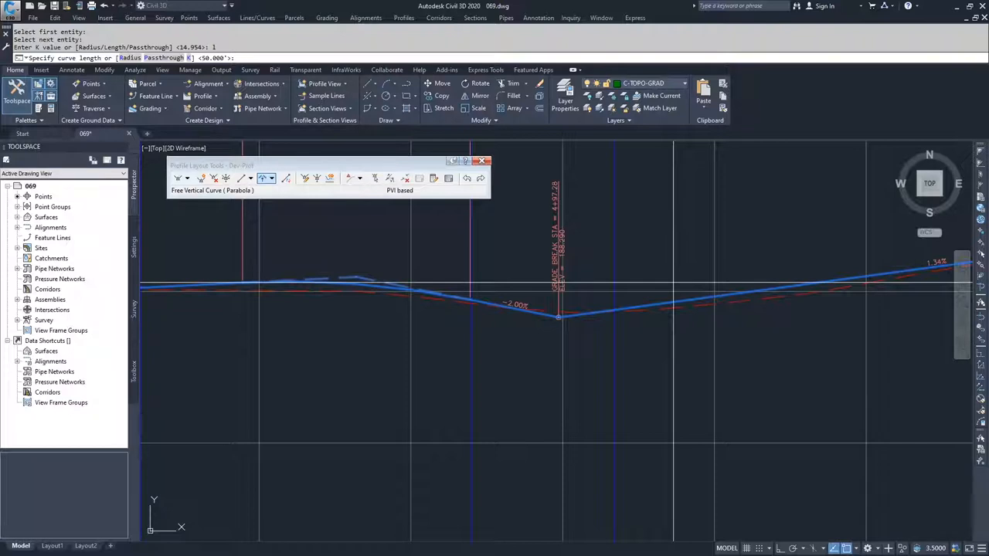
text(100)
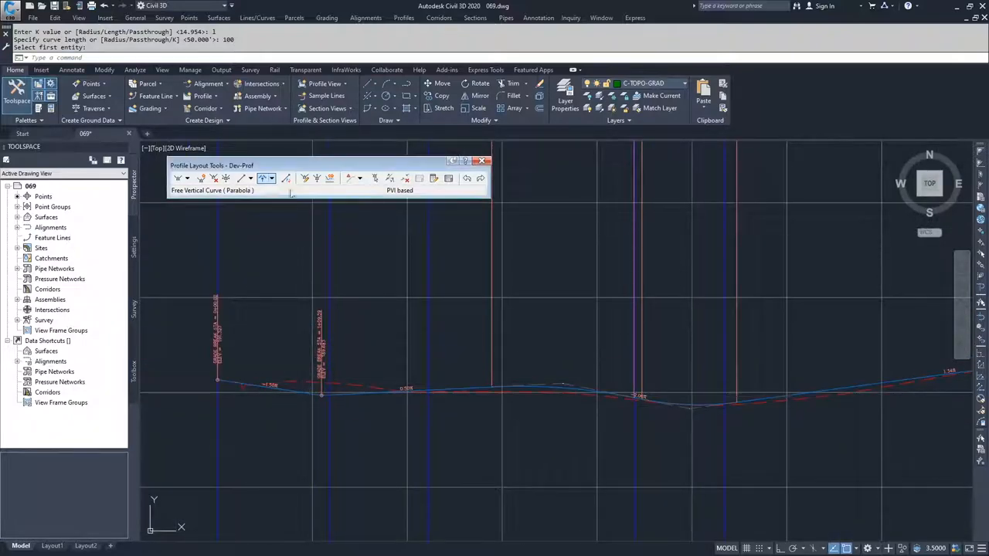
Add a 100-length free parabola at station 1+09.59 and close Profile Layout Tools.
click(272, 178)
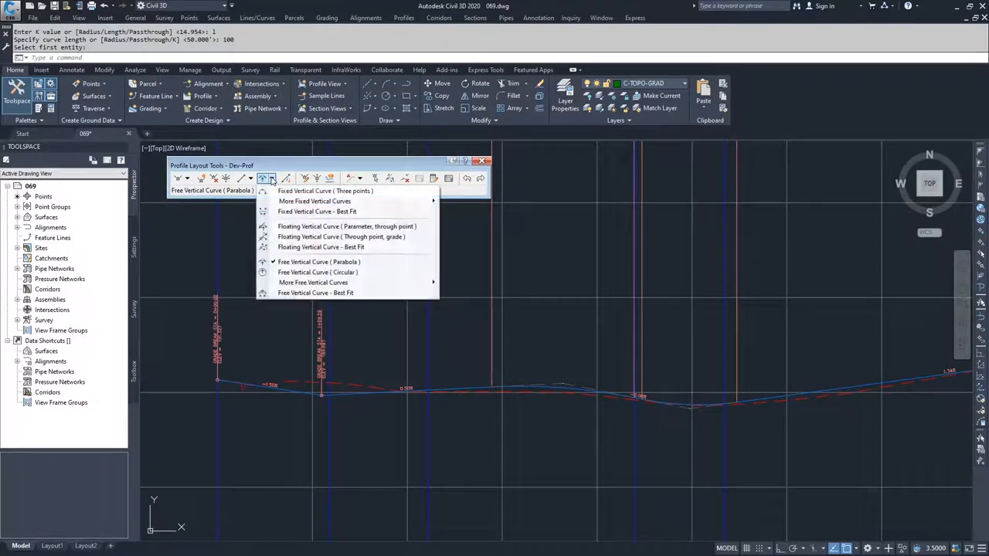
click(317, 261)
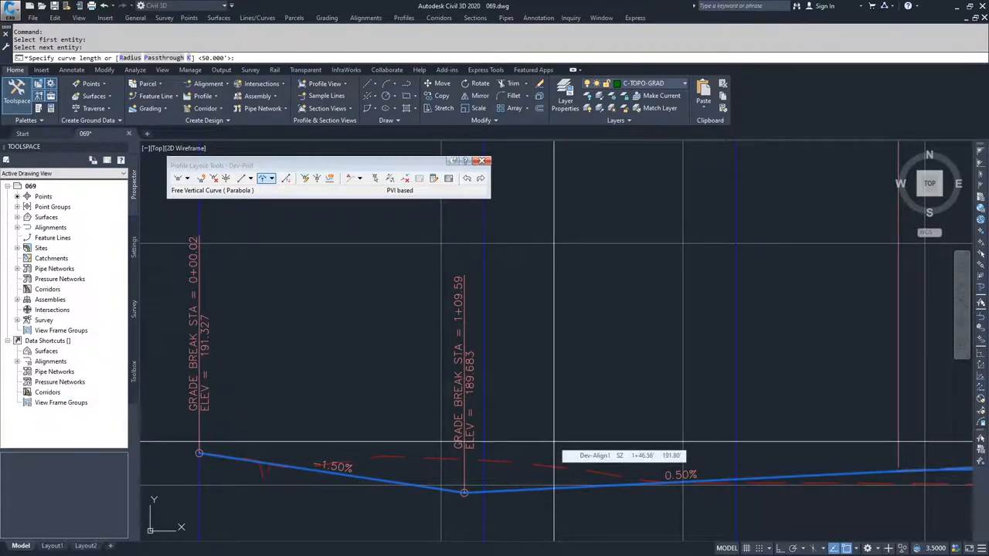
mouse_move(629, 421)
text(100)
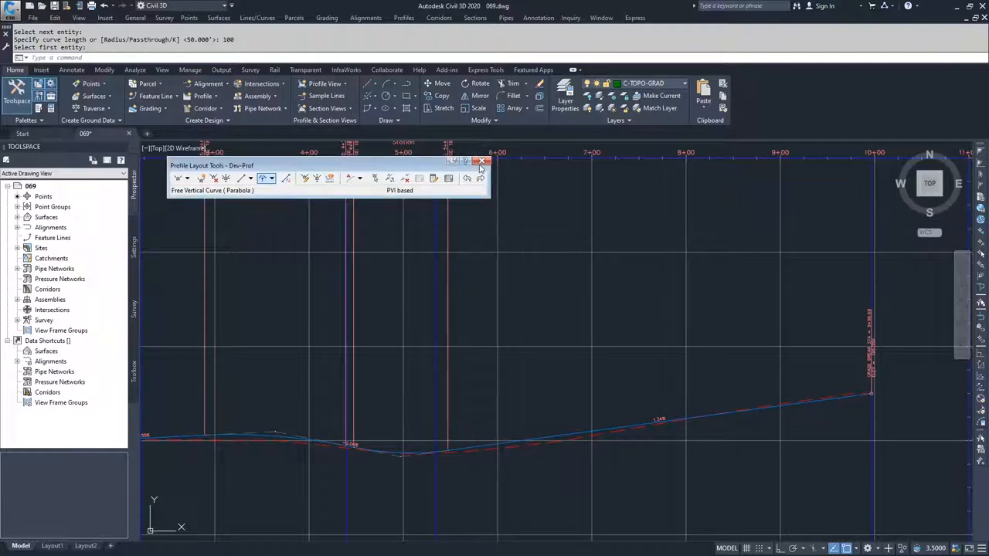
click(482, 161)
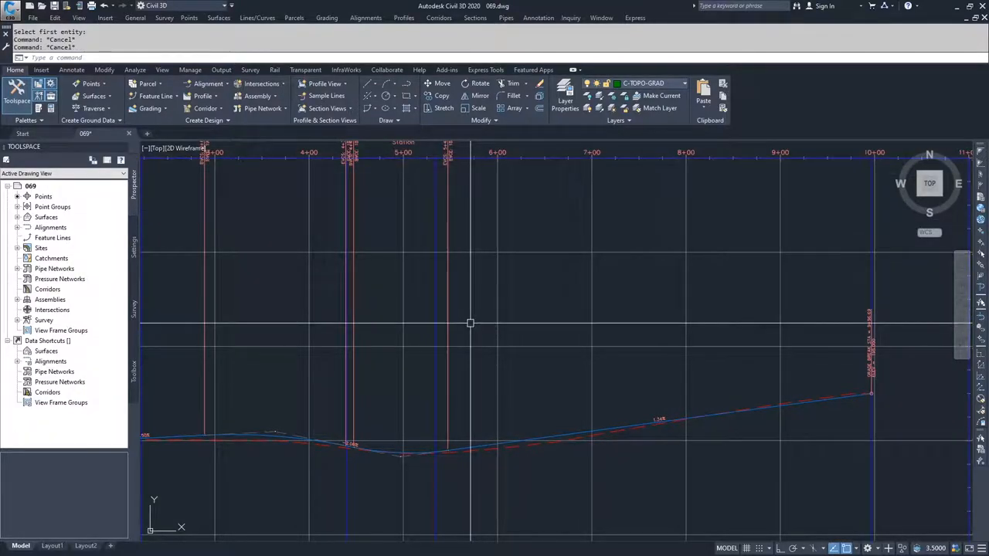